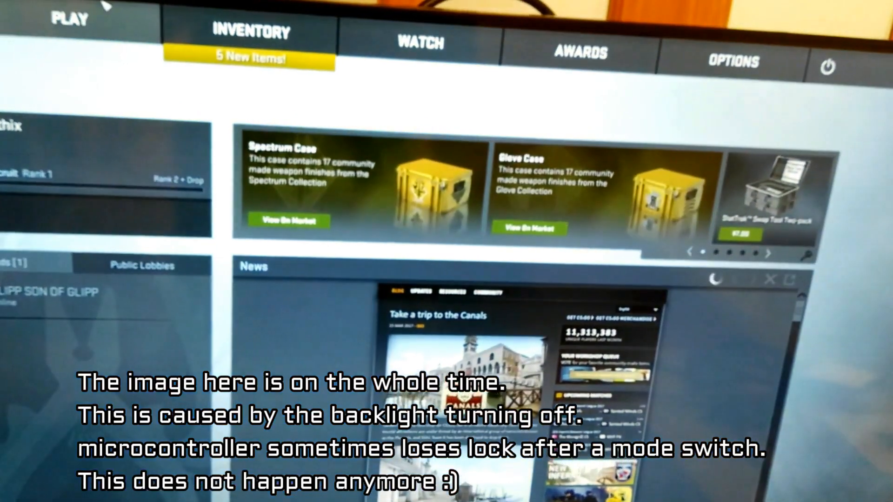
Step: Open Offline With Bots from the PLAY menu, showing the Casual map grid
{"action": "left_click", "coordinate": [69, 19]}
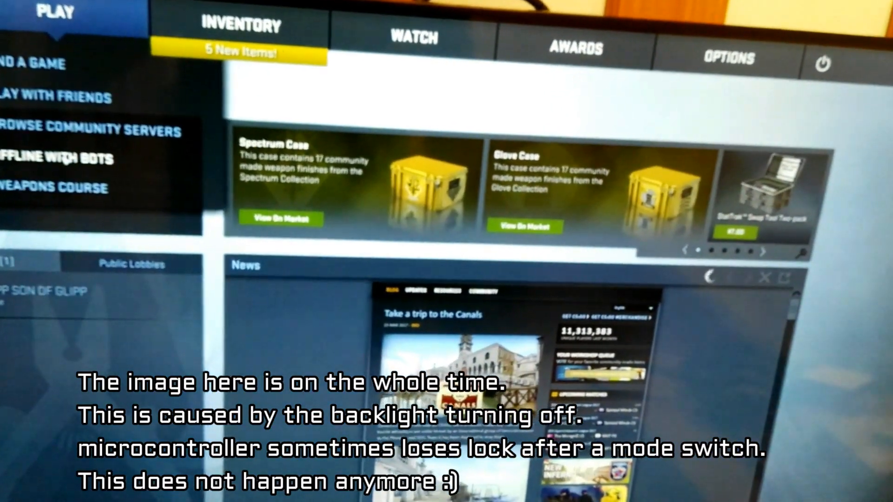
{"action": "left_click", "coordinate": [54, 159]}
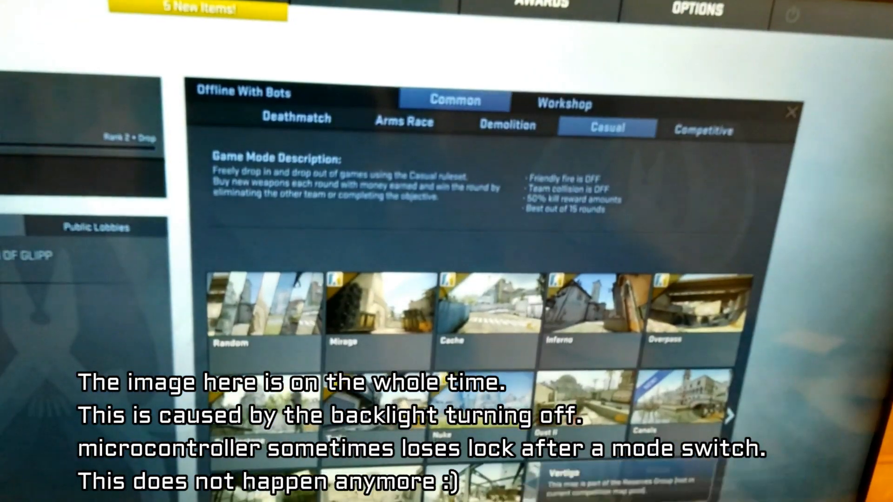